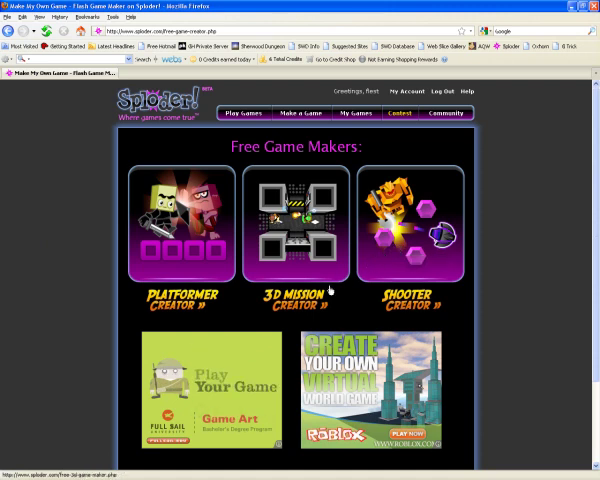
# Launch the 3D Mission Creator from the Free Game Makers page to get a blank level grid
pyautogui.click(294, 236)
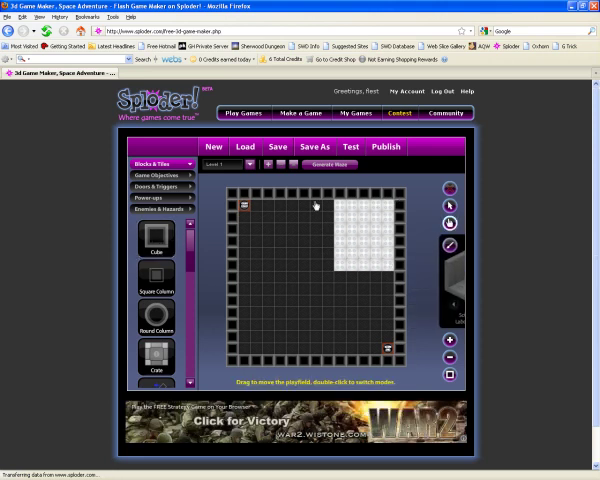
# Browse Doors & Triggers and drop a Door into the wall gap beside the white-floored room
pyautogui.click(324, 218)
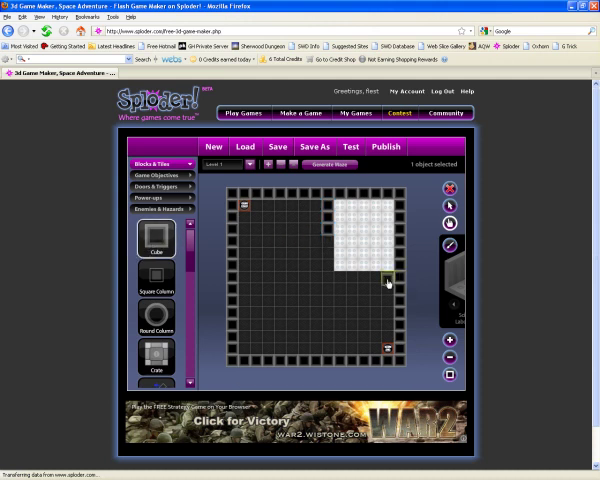
pyautogui.click(380, 278)
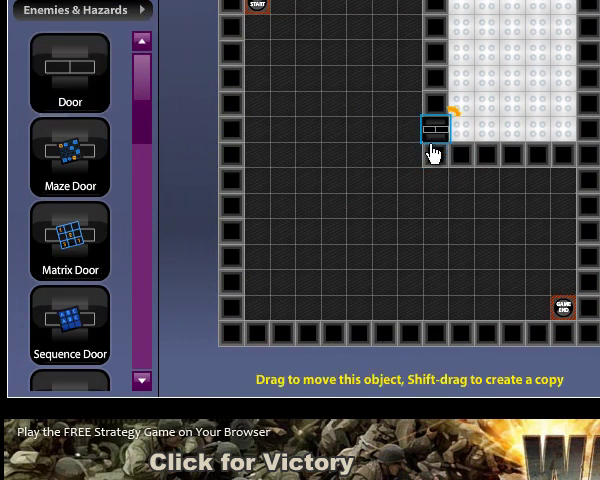
pyautogui.moveTo(412, 210)
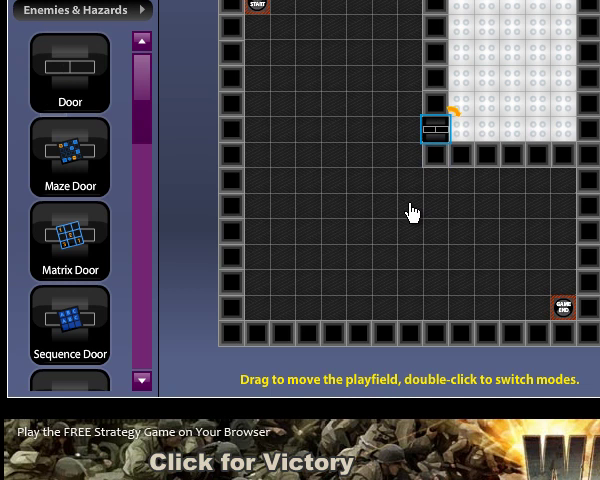
pyautogui.moveTo(438, 184)
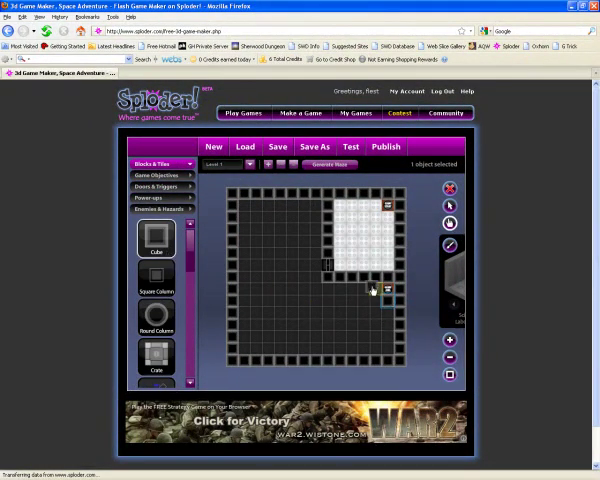
# Place a Green Shield barrier in the corridor under the door, then show the Power-ups list
pyautogui.click(356, 304)
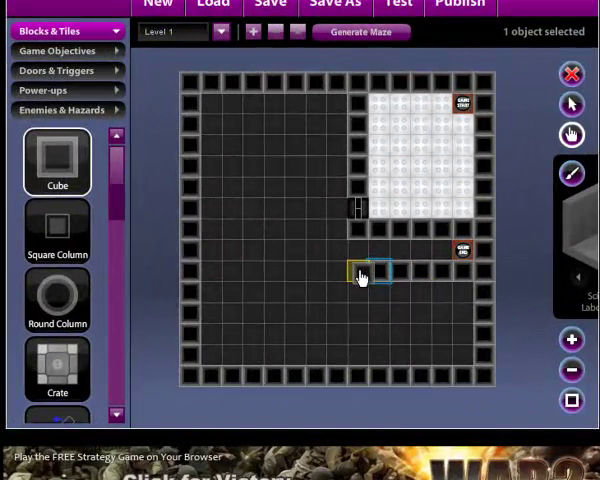
pyautogui.click(68, 70)
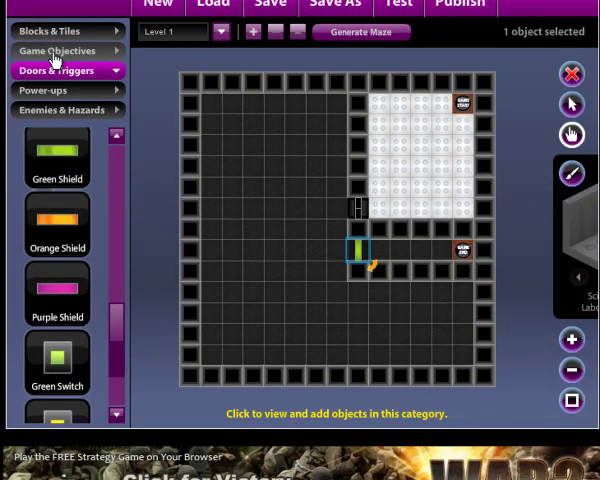
pyautogui.click(56, 90)
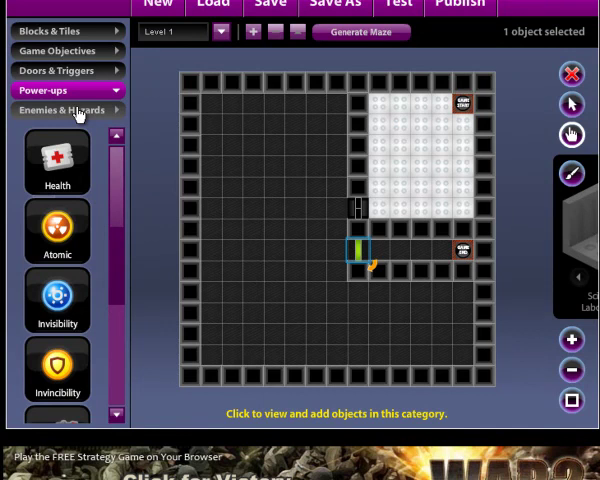
# Scroll through Enemies & Hazards and drop enemy creatures onto the dark floor left of the corridor
pyautogui.click(68, 110)
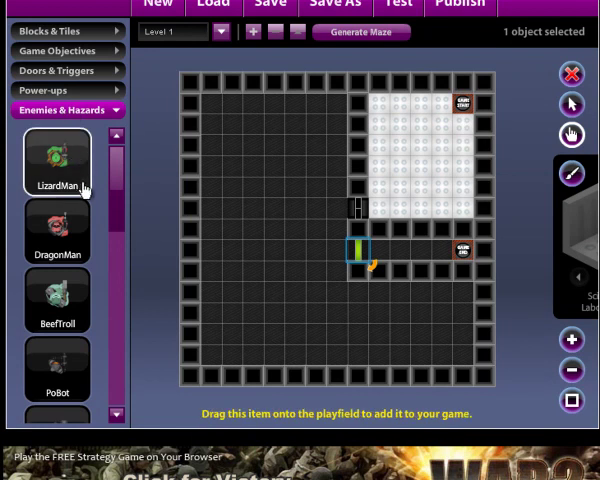
pyautogui.moveTo(82, 186)
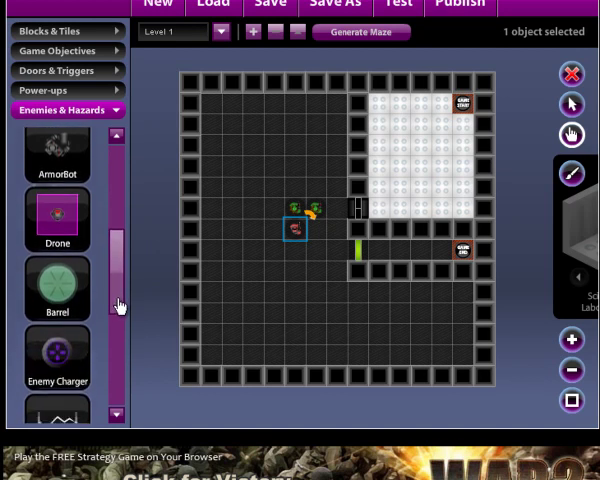
pyautogui.scroll(-3)
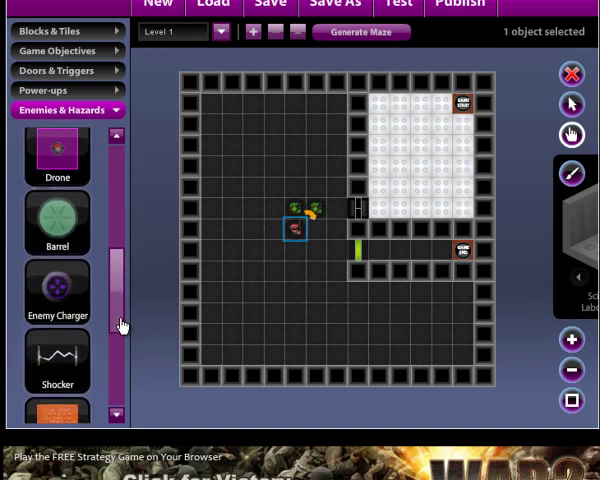
pyautogui.scroll(-3)
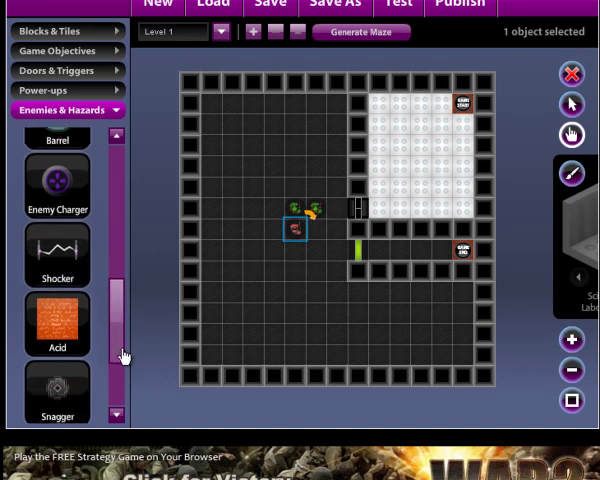
pyautogui.scroll(-3)
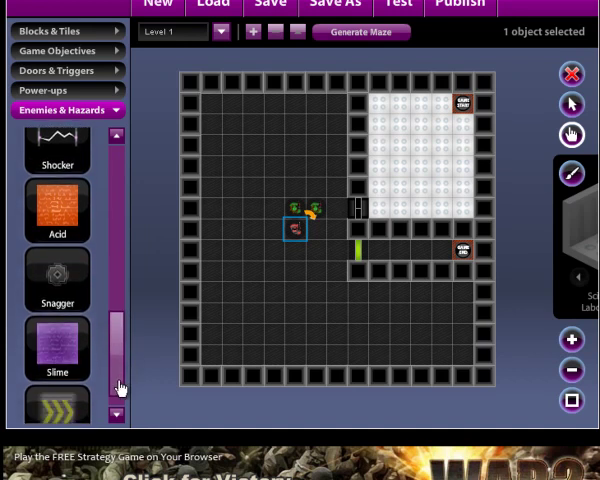
pyautogui.scroll(-3)
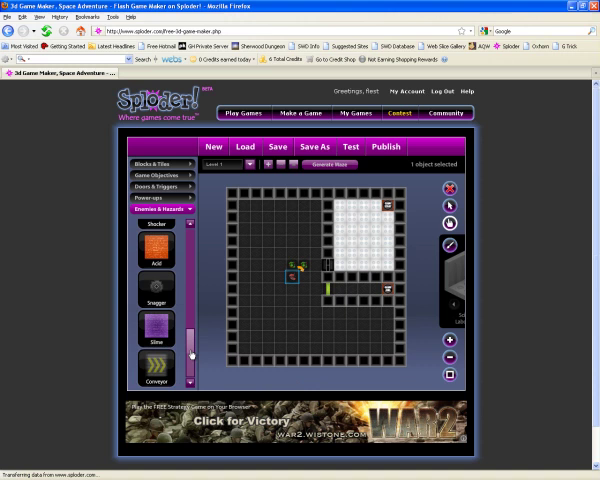
pyautogui.scroll(-3)
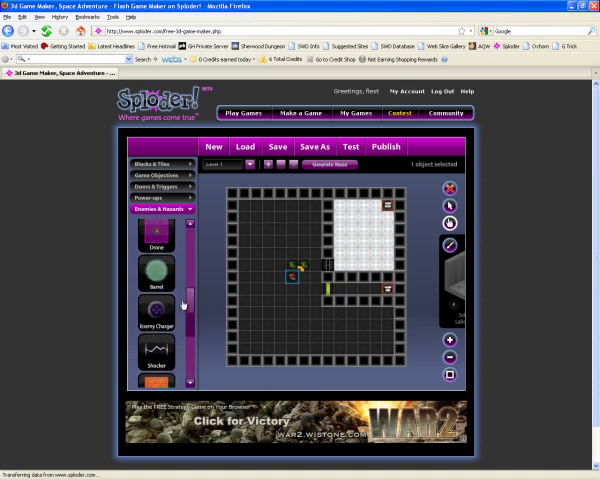
pyautogui.moveTo(156, 320)
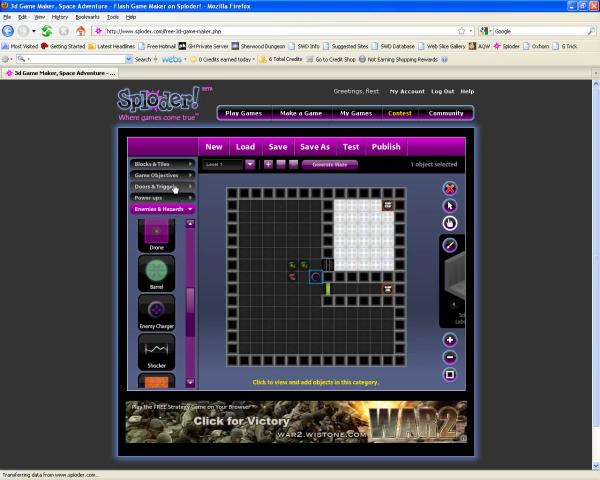
# Drop a block from Blocks & Tiles onto the lower map area and launch a level test
pyautogui.click(160, 176)
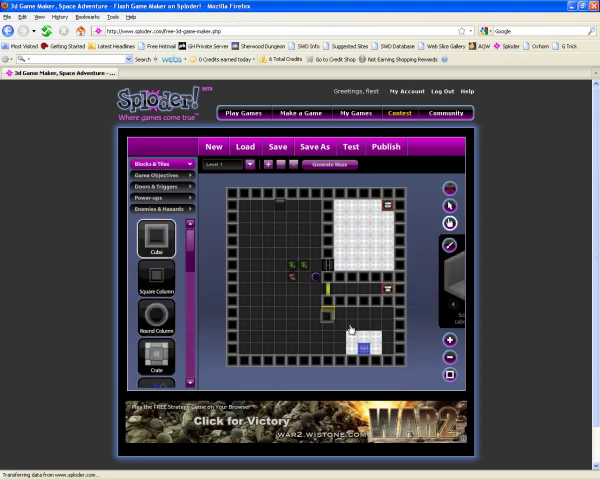
pyautogui.click(330, 336)
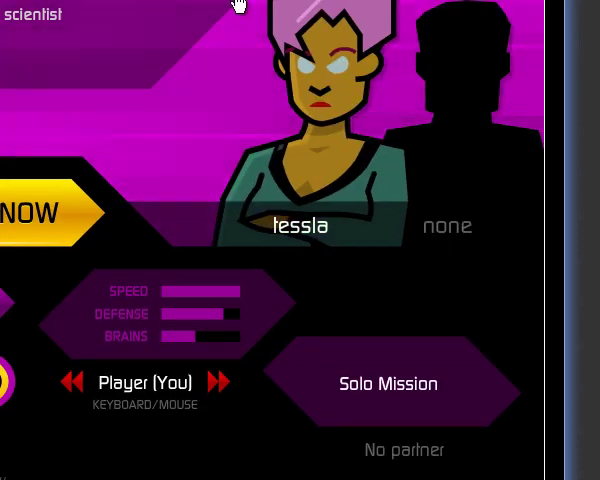
# Cycle characters from flame back to tessla and start the solo mission With Locks
pyautogui.click(230, 384)
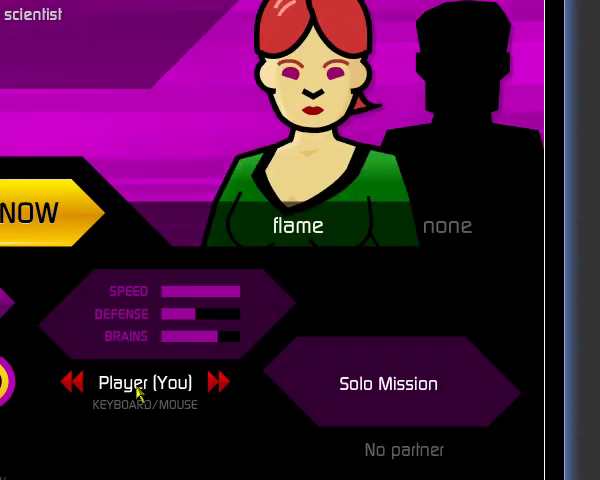
pyautogui.click(232, 382)
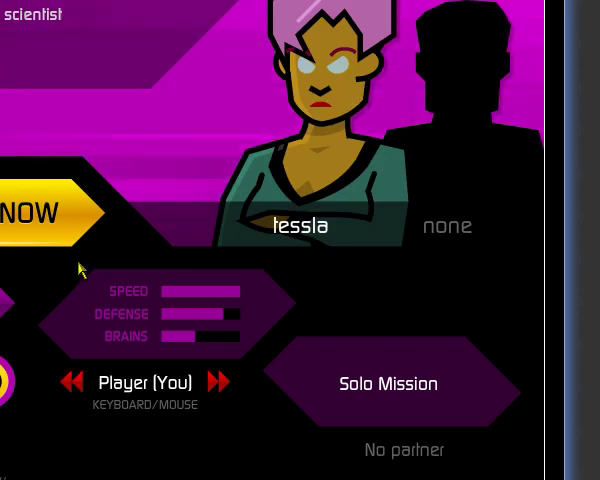
pyautogui.click(36, 212)
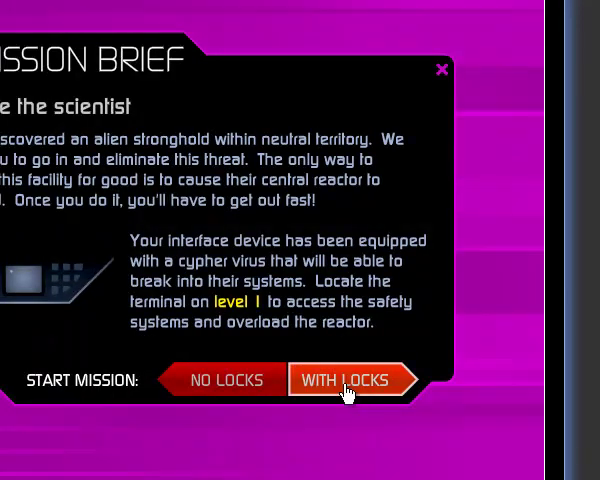
pyautogui.click(350, 380)
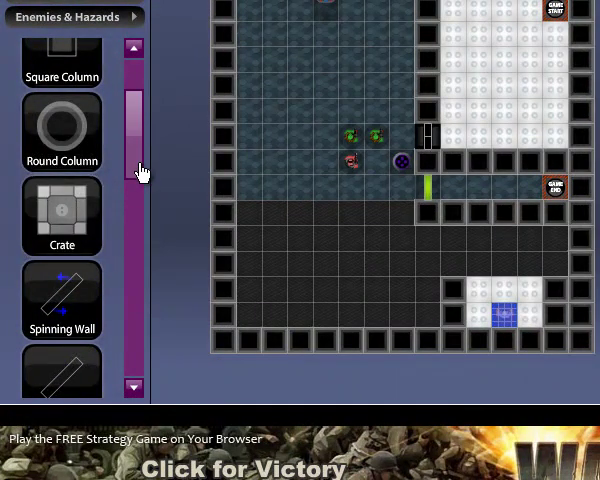
pyautogui.scroll(-3)
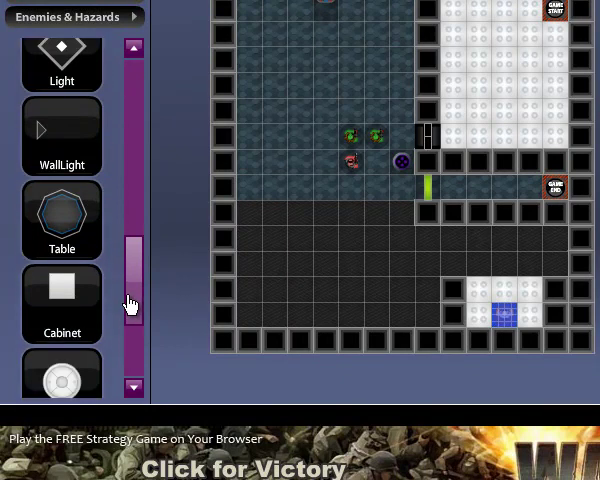
pyautogui.scroll(-3)
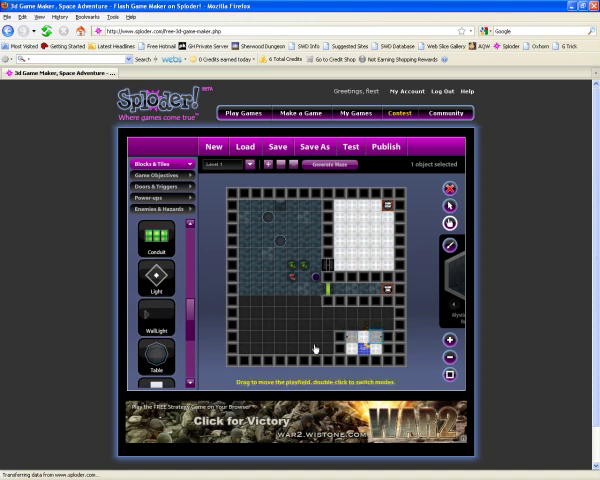
# Stand three Square Columns along the red room's top edge, then show the Power-ups list
pyautogui.click(150, 218)
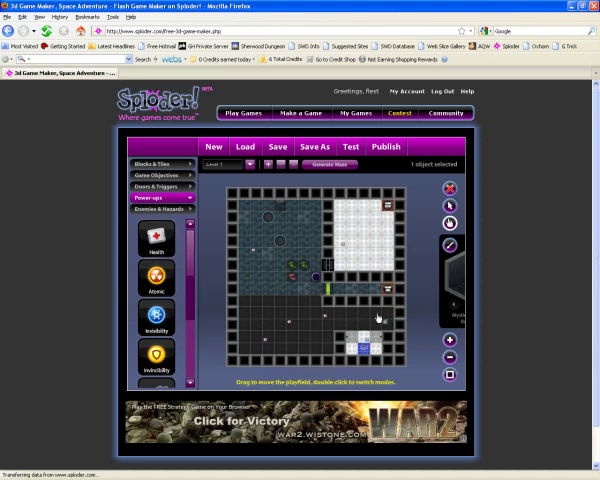
pyautogui.scroll(-3)
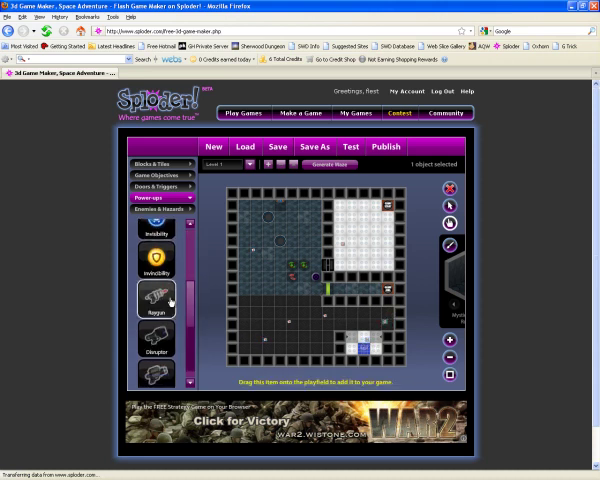
pyautogui.click(156, 228)
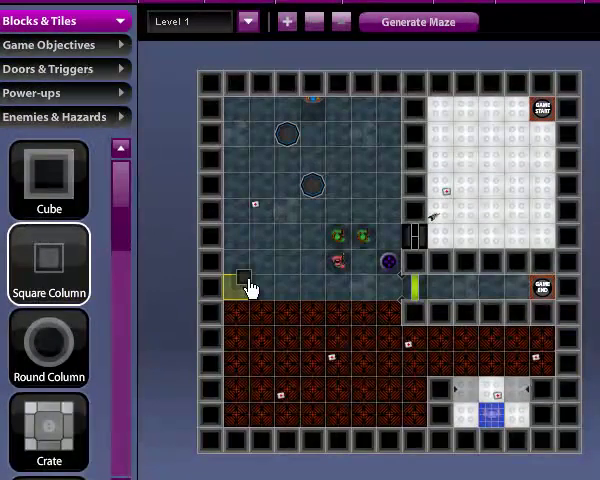
pyautogui.click(260, 312)
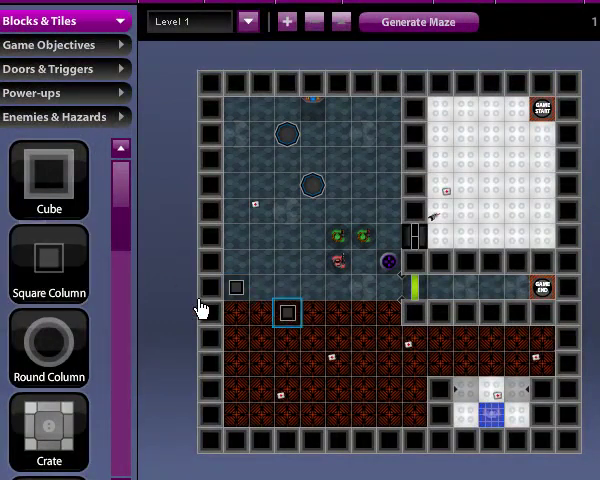
pyautogui.click(336, 312)
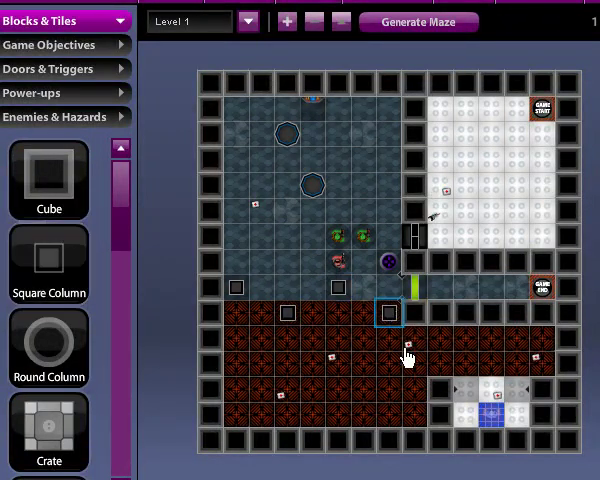
pyautogui.click(40, 92)
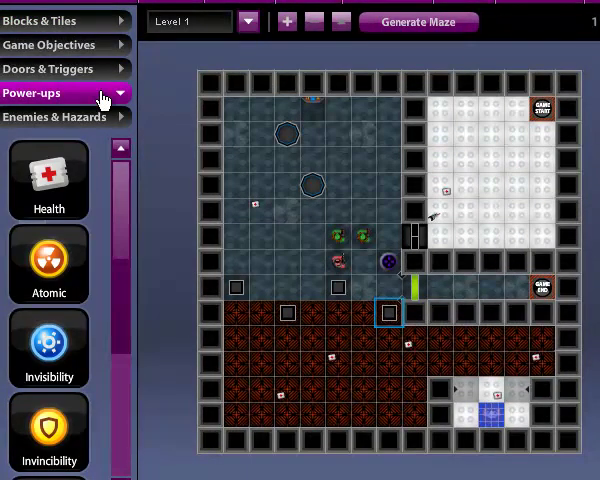
pyautogui.click(54, 68)
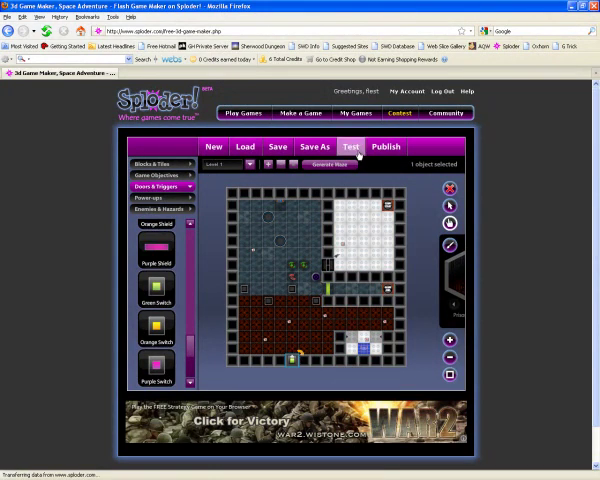
# Run a test, Play Now through the briefing and walk to the access terminal's upload-virus prompt
pyautogui.click(350, 146)
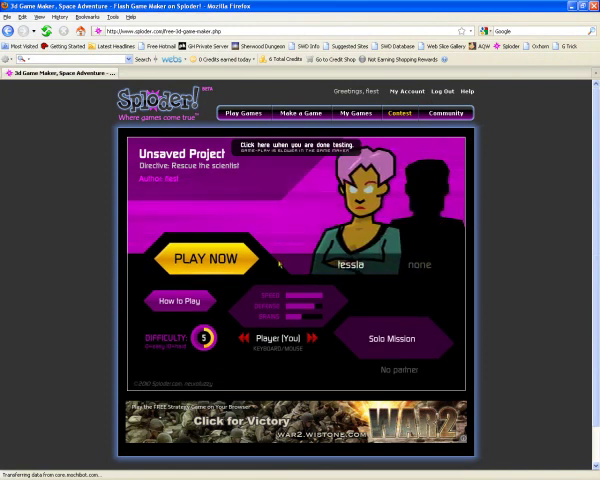
pyautogui.click(204, 258)
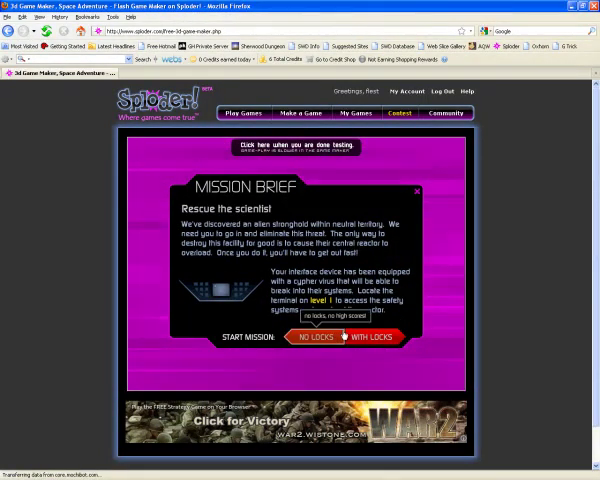
pyautogui.click(316, 336)
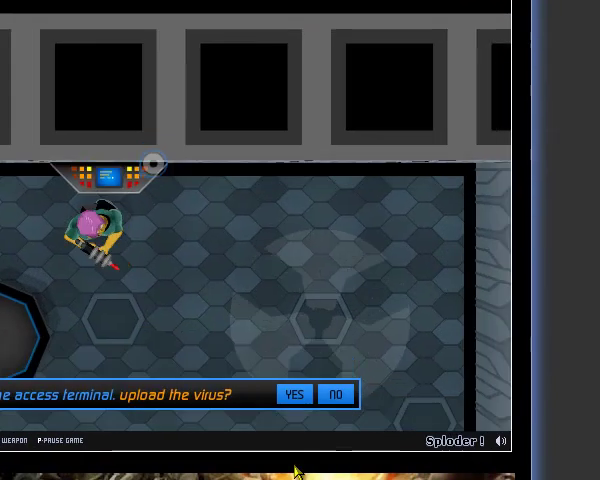
# Close the test game and bring up the Save Your Game dialog listing earlier Empire Co. phases
pyautogui.click(294, 394)
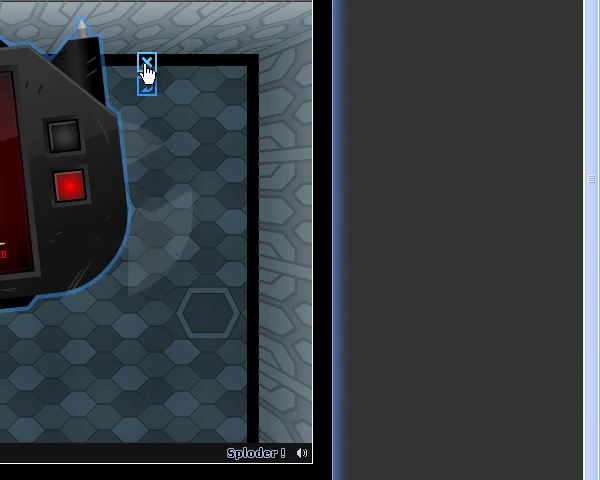
pyautogui.click(64, 132)
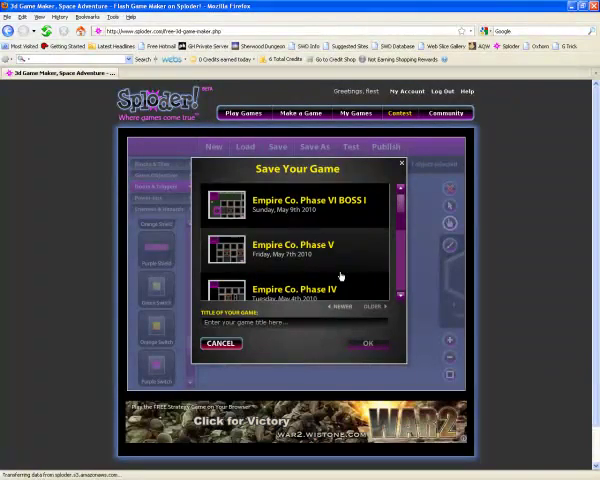
# Save the level as 'Empire Co. Phase VII', publish it and dismiss the published-game notice
pyautogui.write('Empire Co. Phase I')
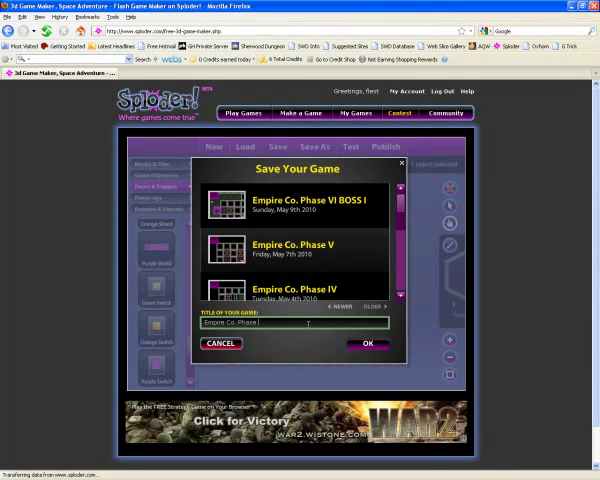
pyautogui.write('VII')
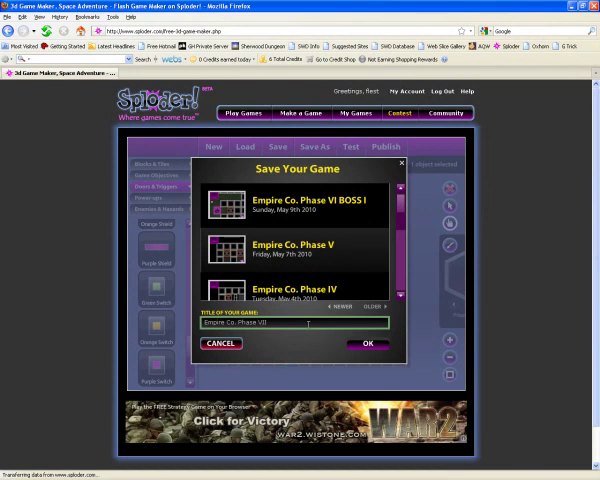
pyautogui.click(368, 344)
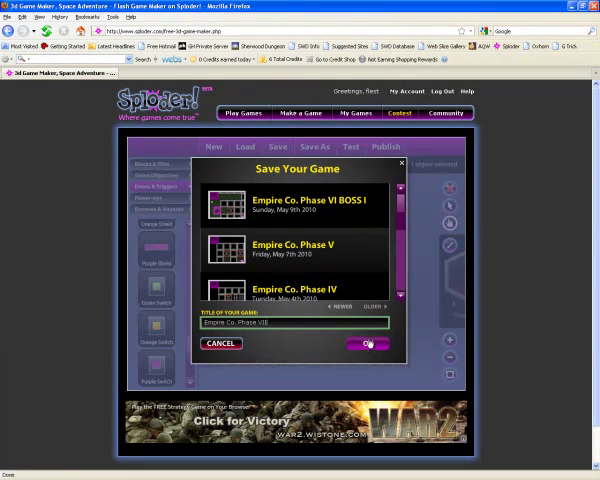
pyautogui.click(366, 344)
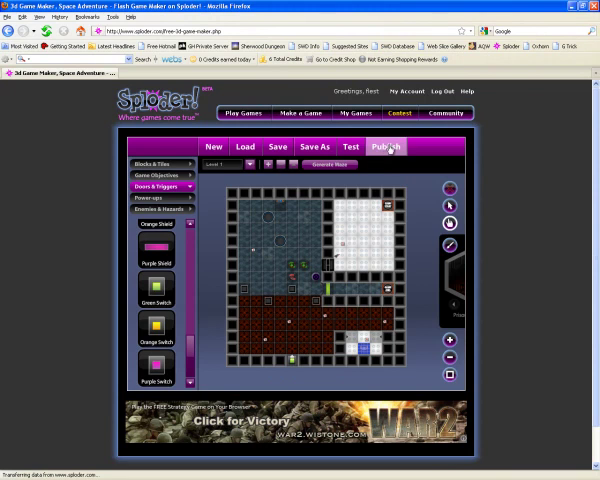
pyautogui.click(386, 146)
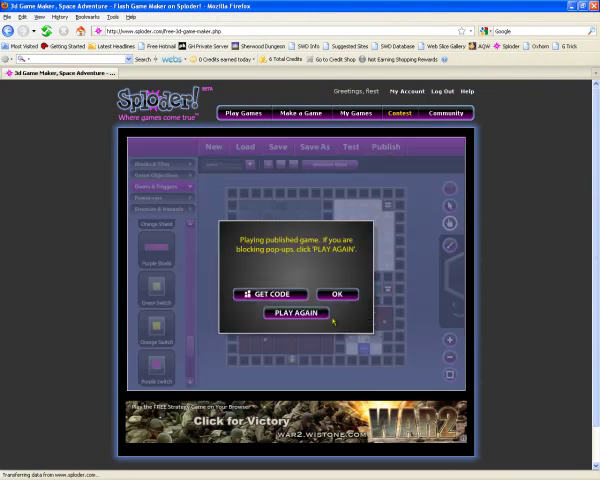
pyautogui.click(294, 312)
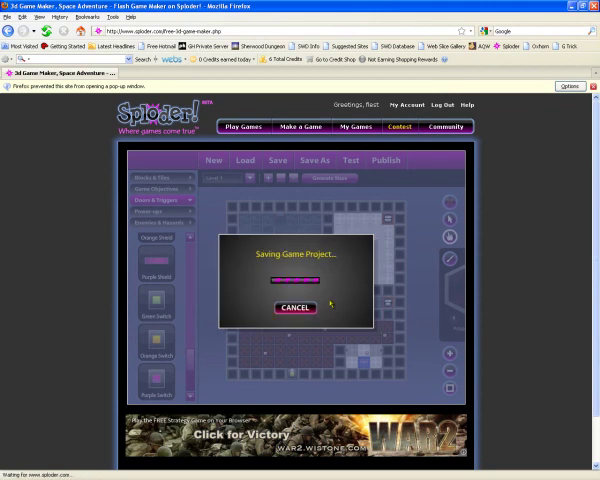